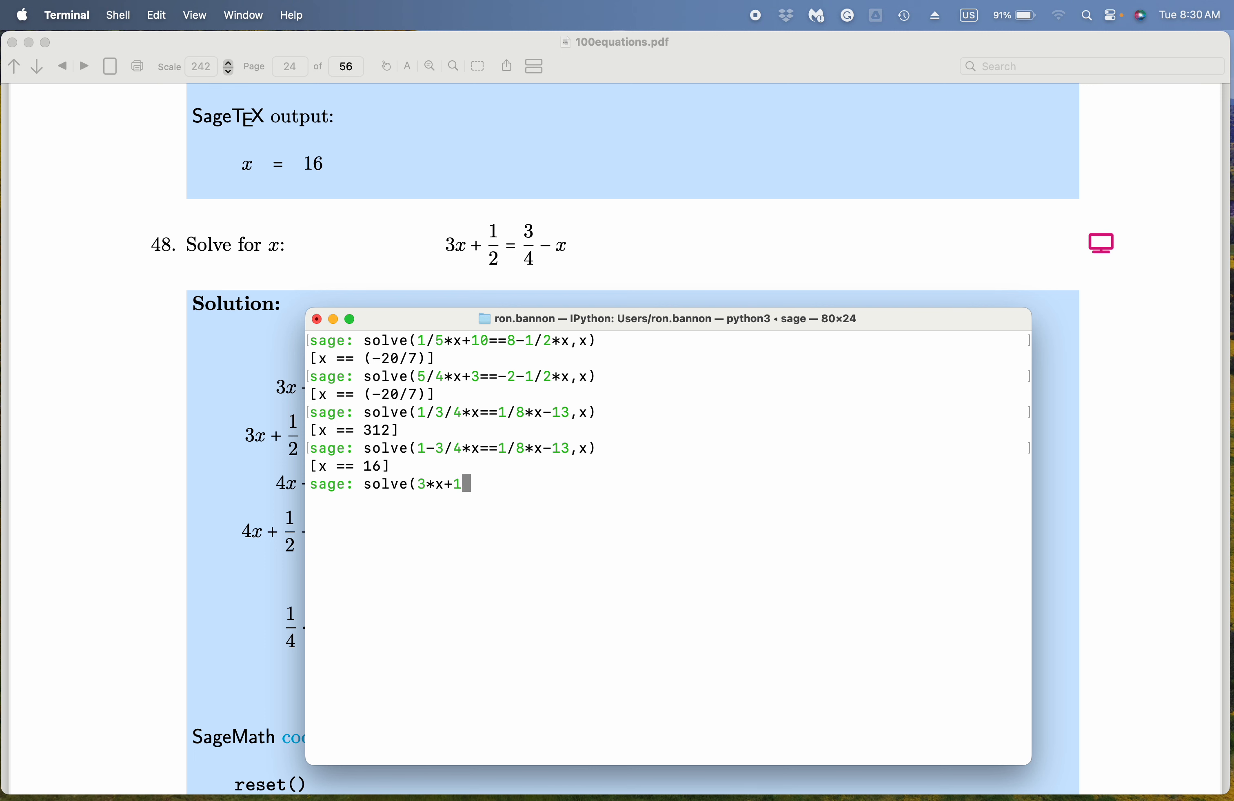
pyautogui.write('/2==')
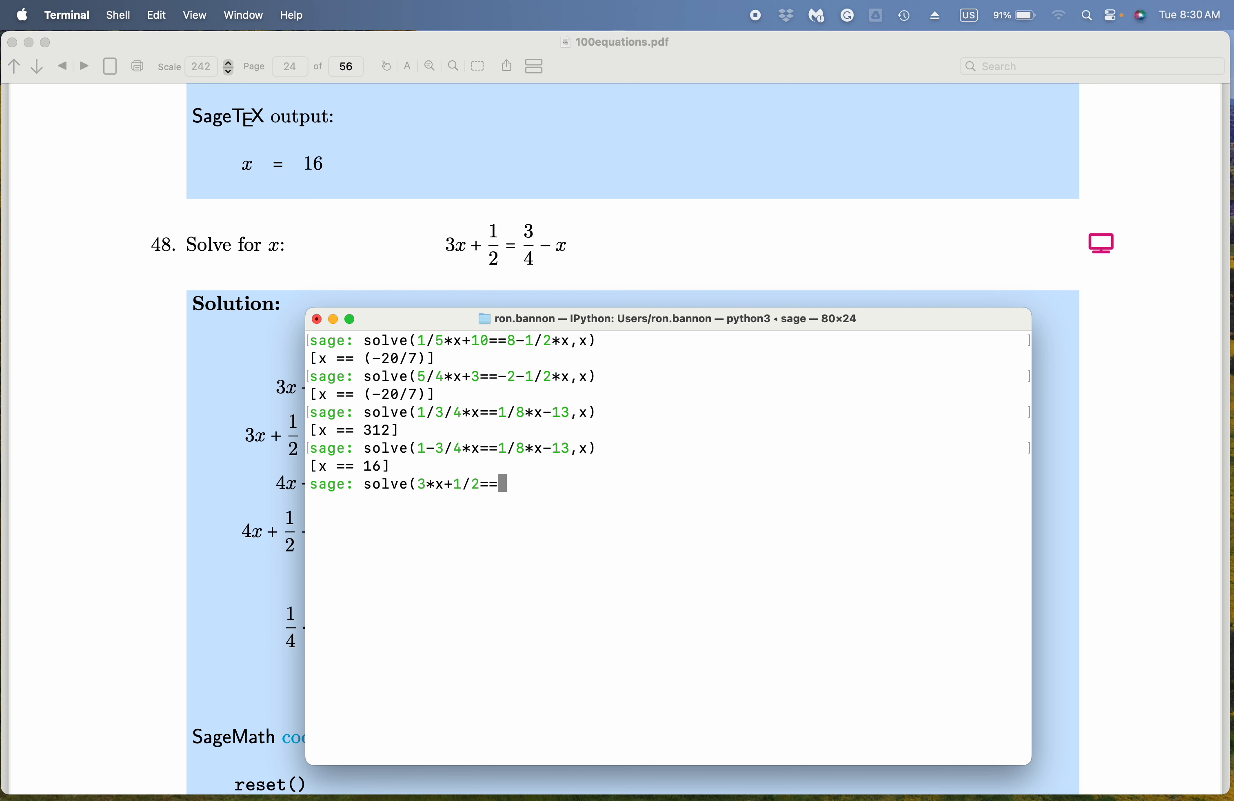
pyautogui.write('3')
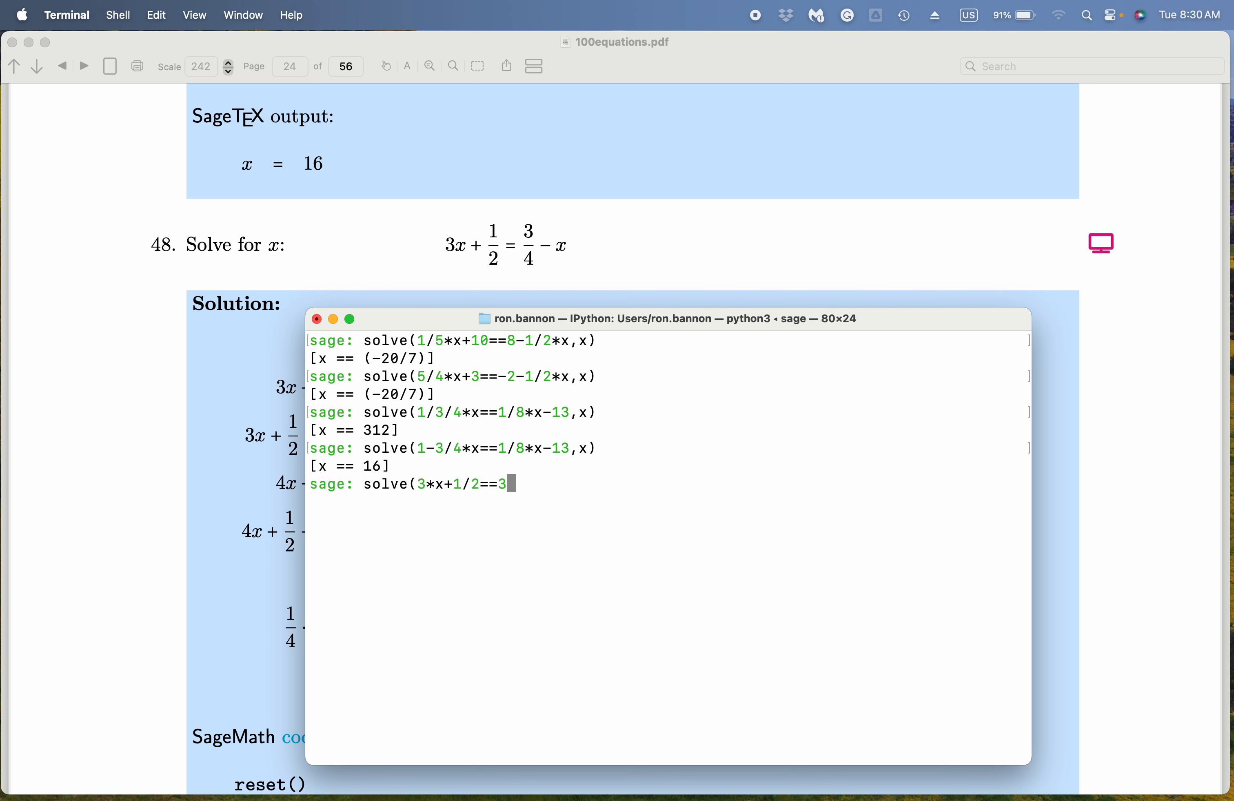
pyautogui.write('4-x,x)')
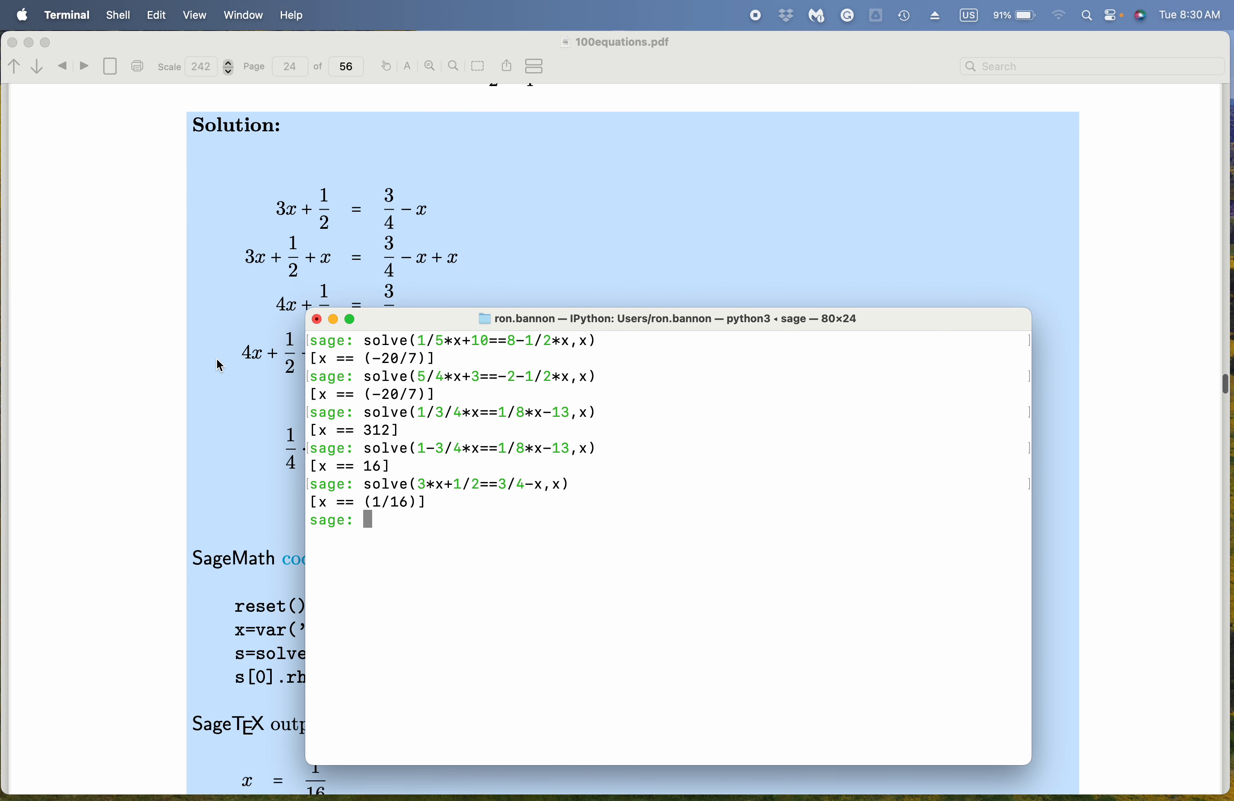
pyautogui.scroll(-3)
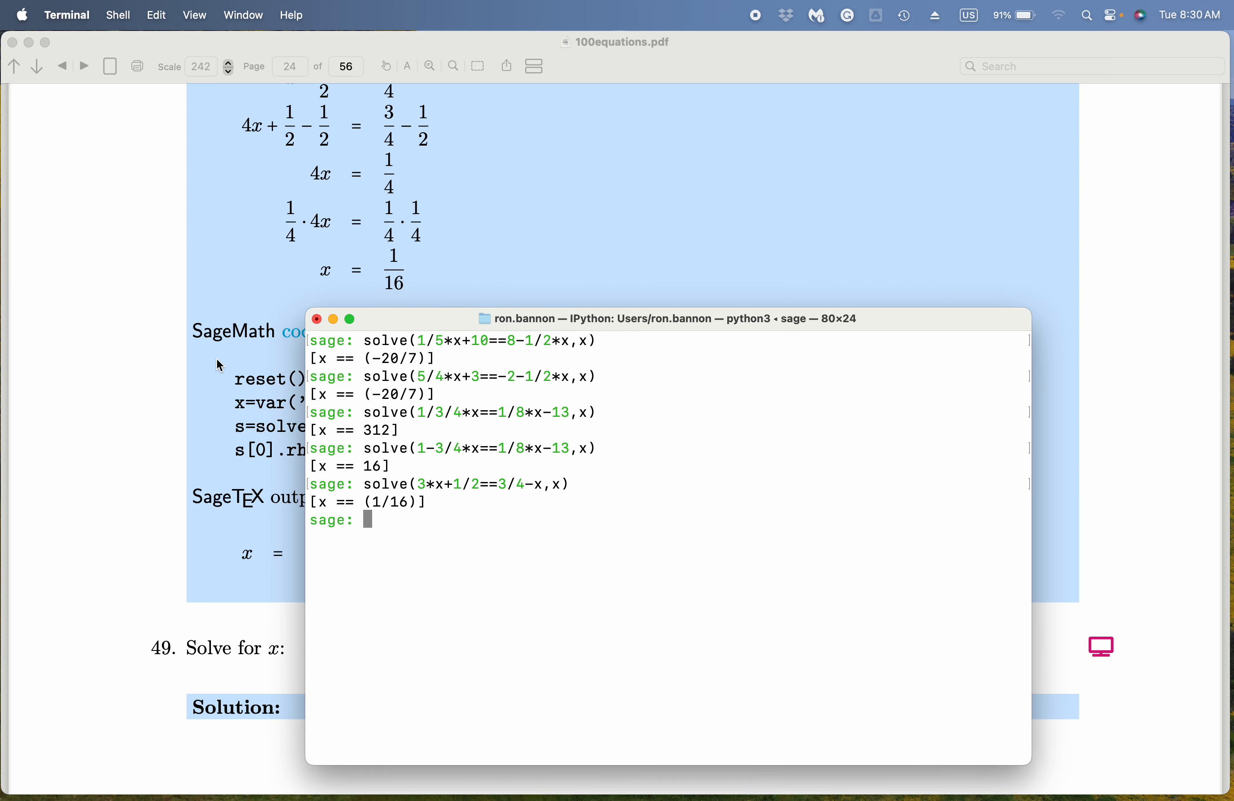